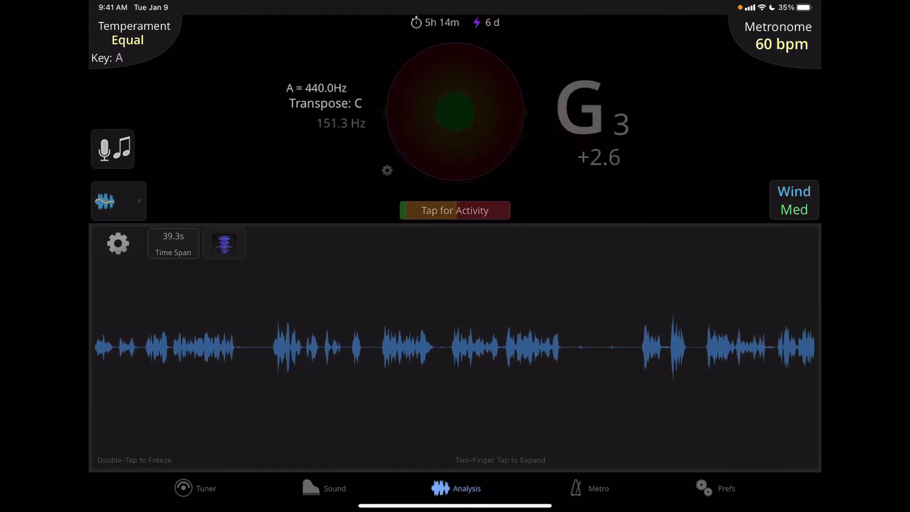
Reveal the in-tune and out-of-tune activity percentages on the activity meter
click(454, 210)
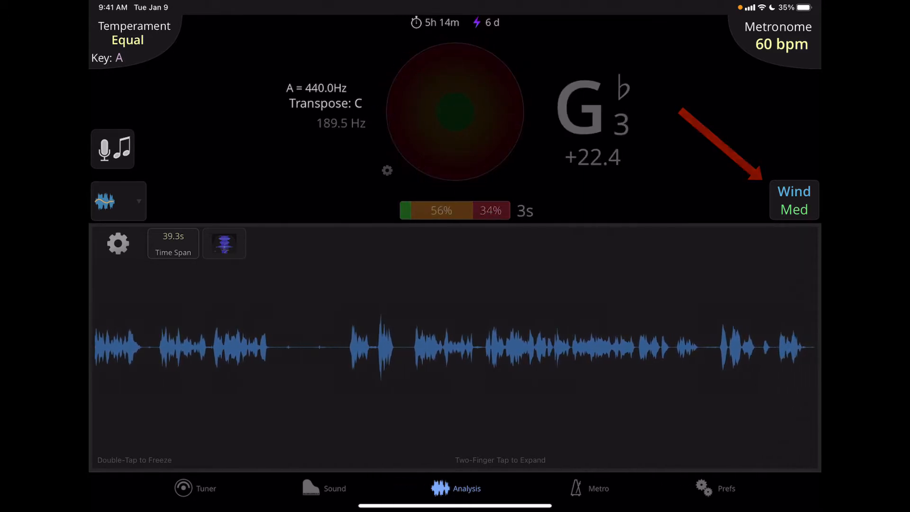
In Mode And Range, try Strings and Voice modes, then return to Wind with Medium range and Normal damping
click(794, 200)
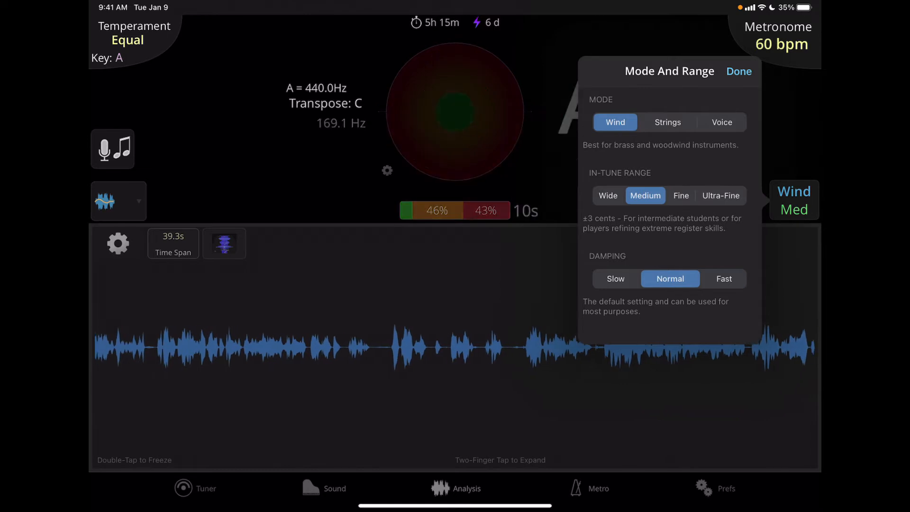
click(666, 122)
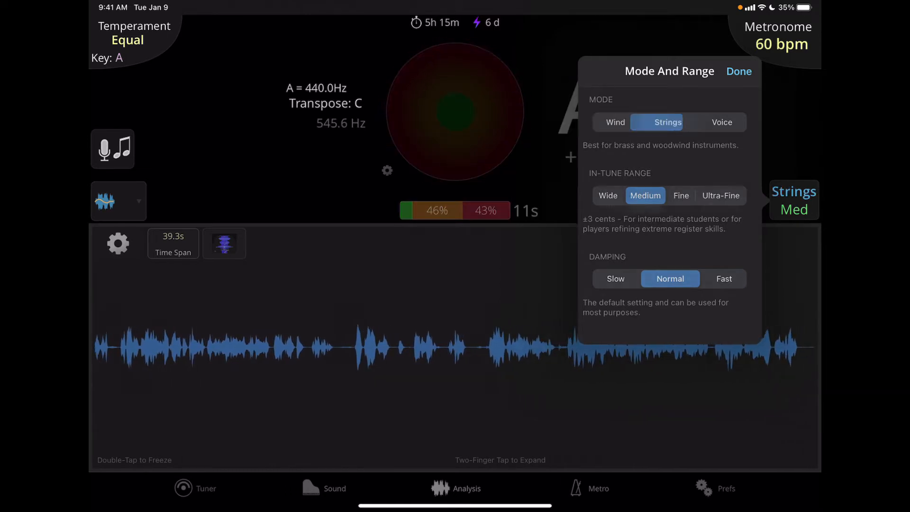
click(668, 122)
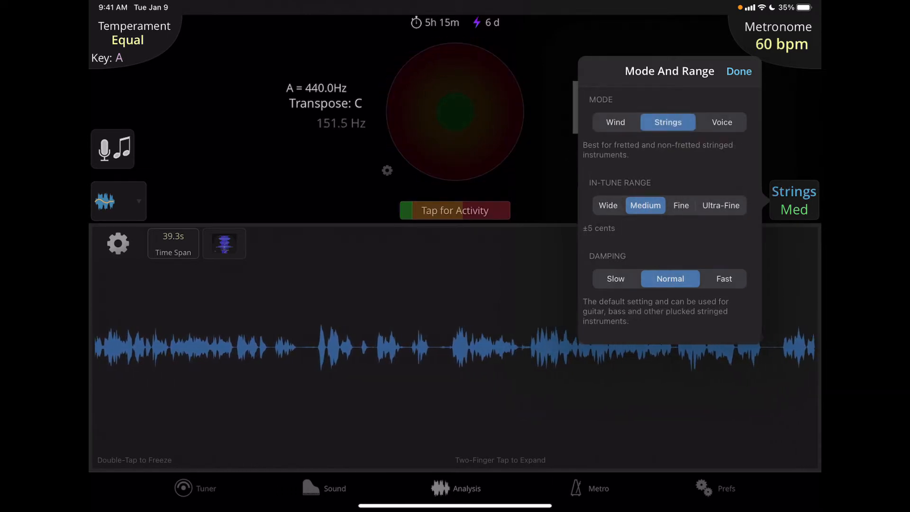
click(721, 122)
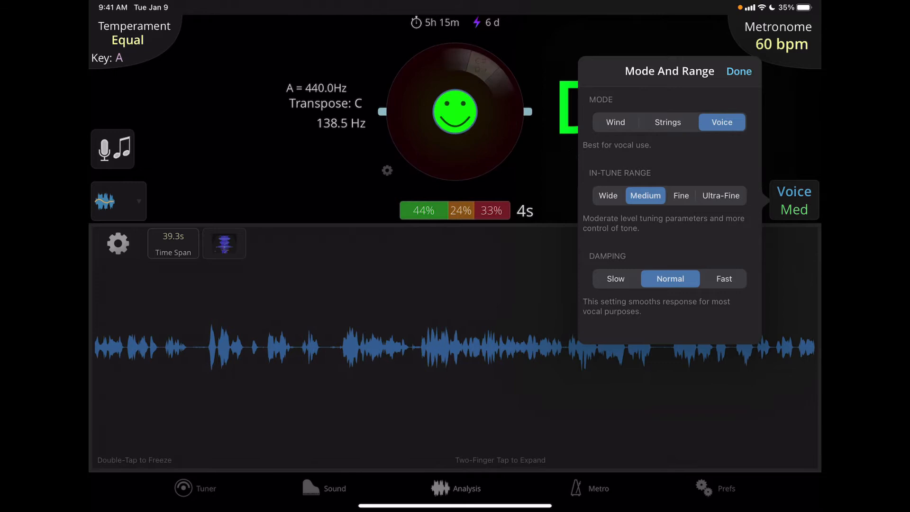
click(615, 122)
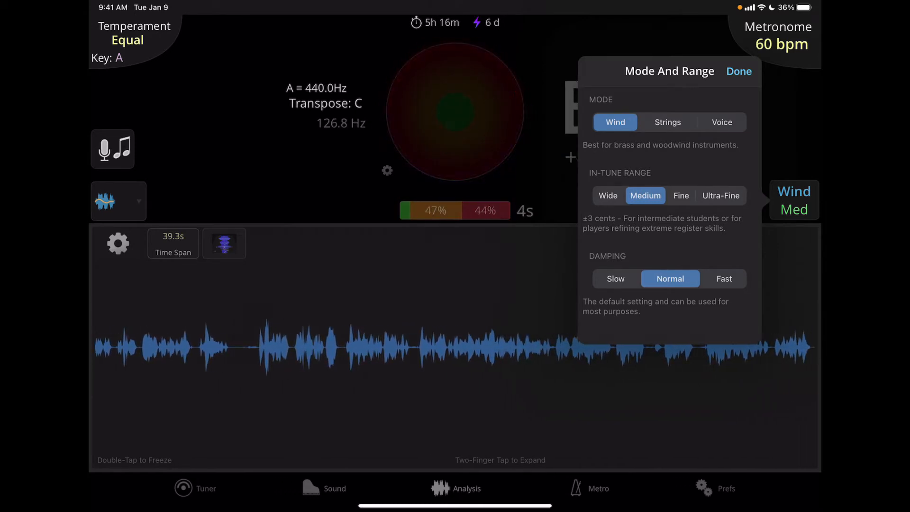
click(738, 71)
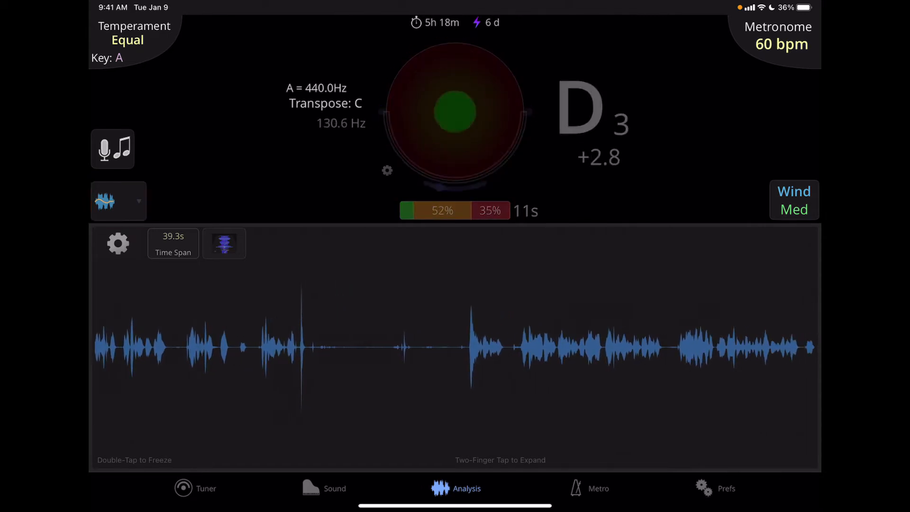
Show the list of analysis display styles, from Spectral to Interval Trainer
click(118, 201)
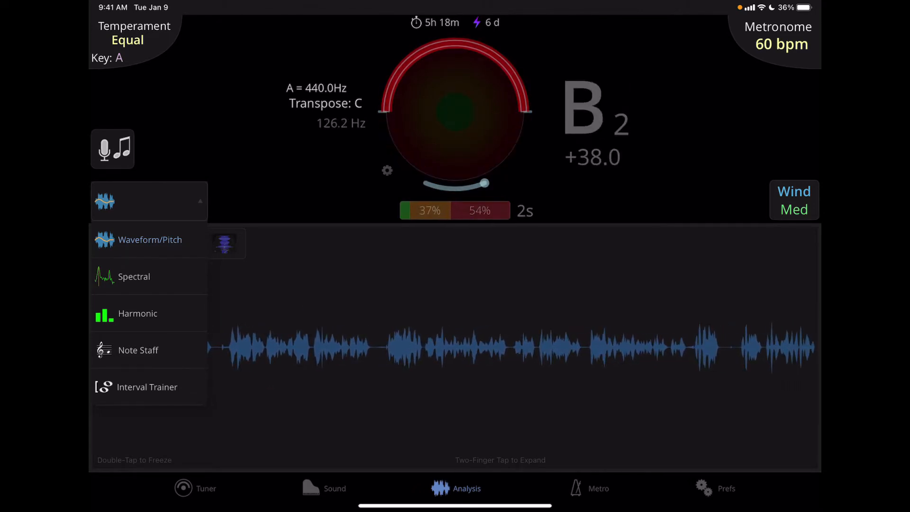
Switch the analysis to Spectral, then to Harmonic, showing harmonics 1–8 of C3 with cent deviations
click(134, 276)
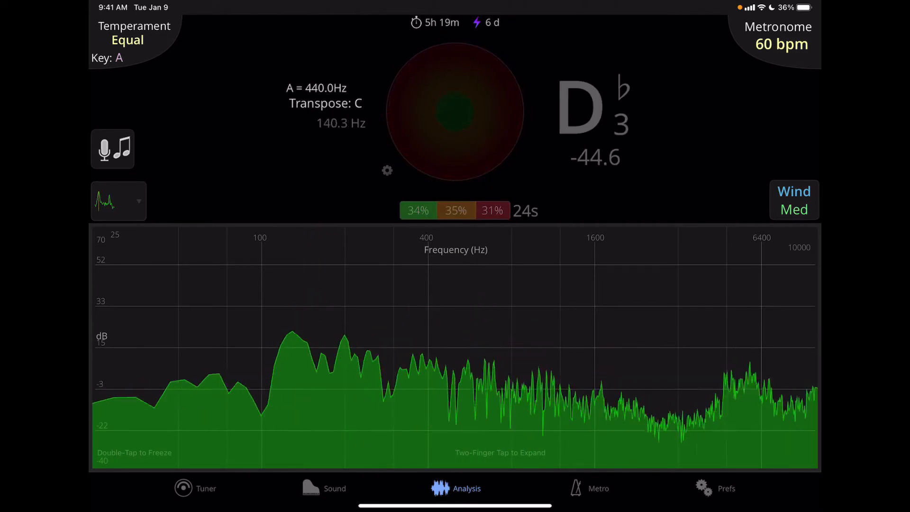
click(118, 201)
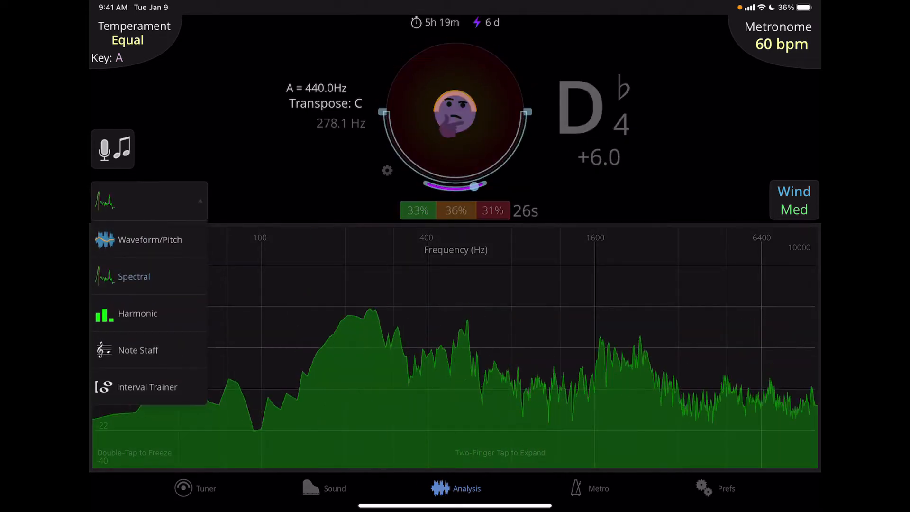
click(137, 314)
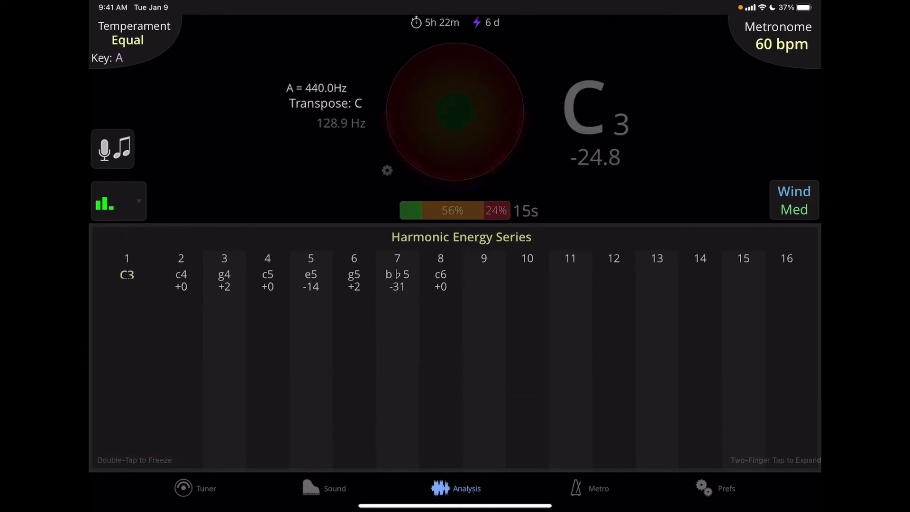
Switch the analysis to the Note Staff view plotting detected pitches on a treble clef
click(118, 201)
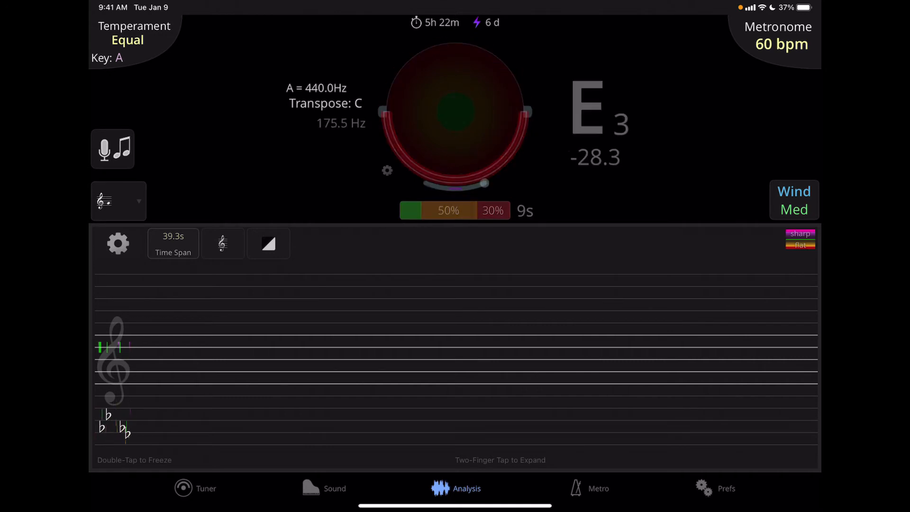
click(118, 201)
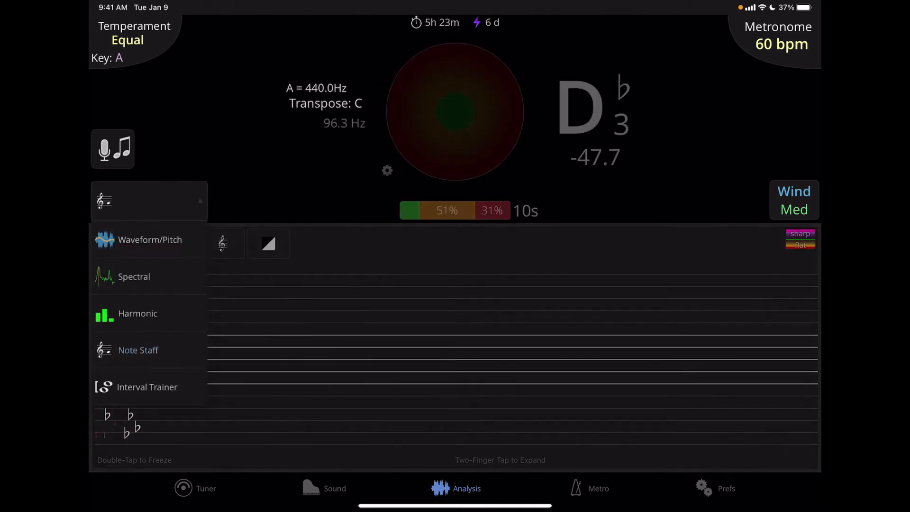
Return the analysis to the Waveform/Pitch view showing the live trace and D3 readout
click(147, 387)
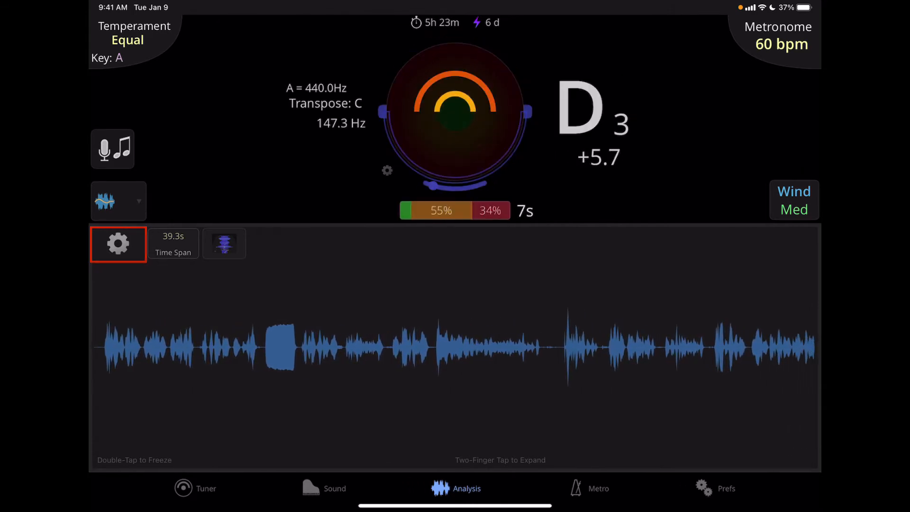
Set the pitch display to Tall Pitch Line over the waveform, keeping Show Waveform on
click(117, 244)
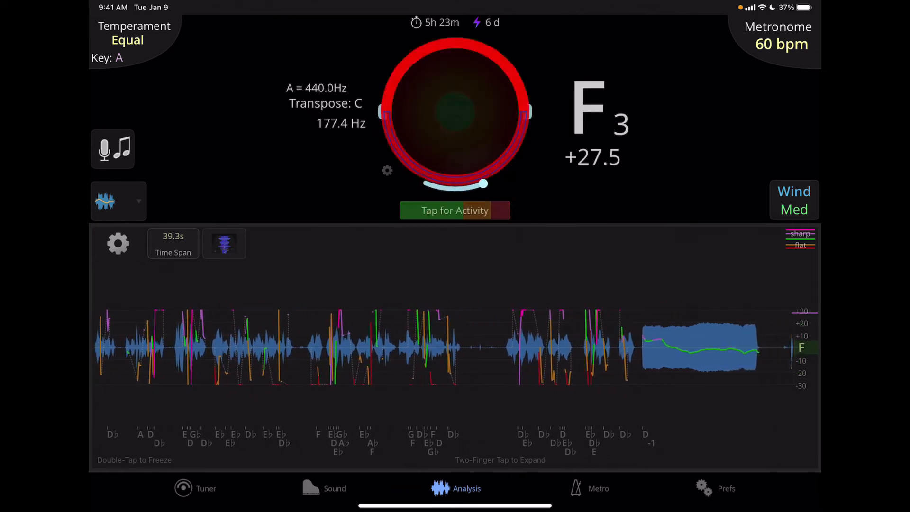
click(454, 210)
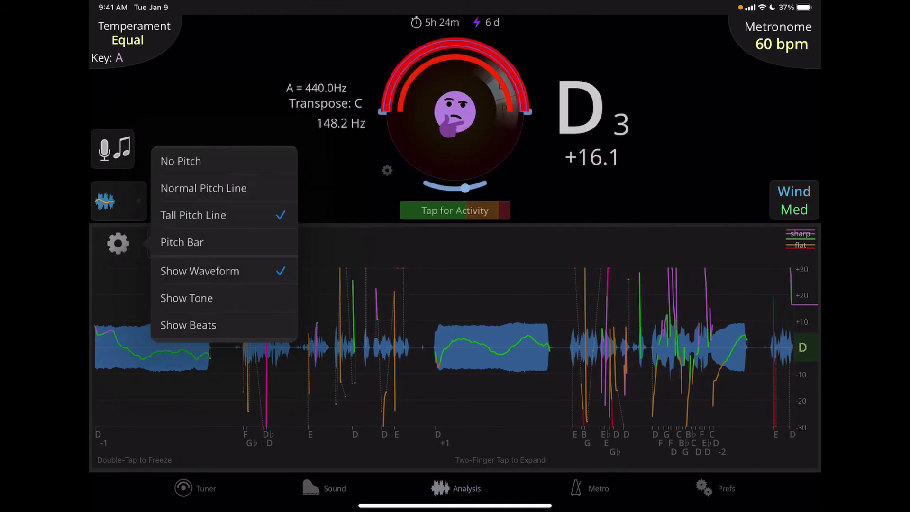
Set the pitch display to Pitch Bar, then to No Pitch, leaving only the waveform
click(182, 242)
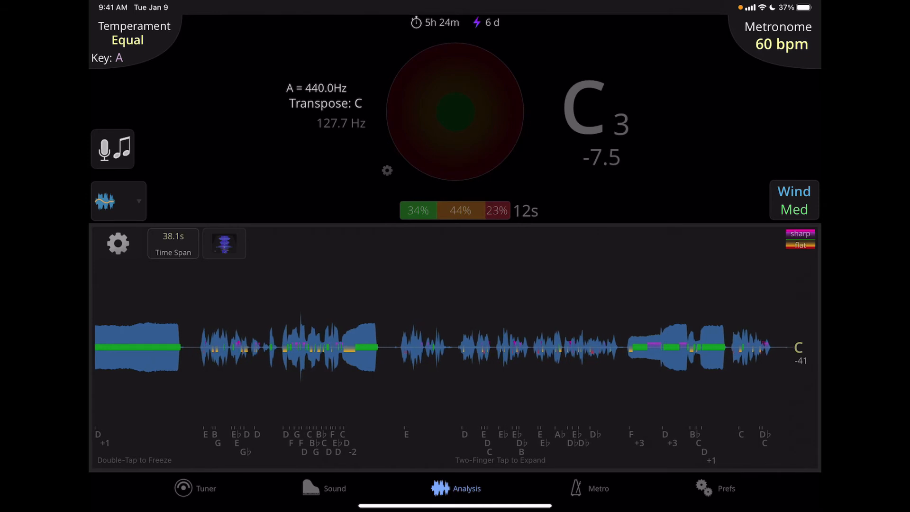
click(118, 244)
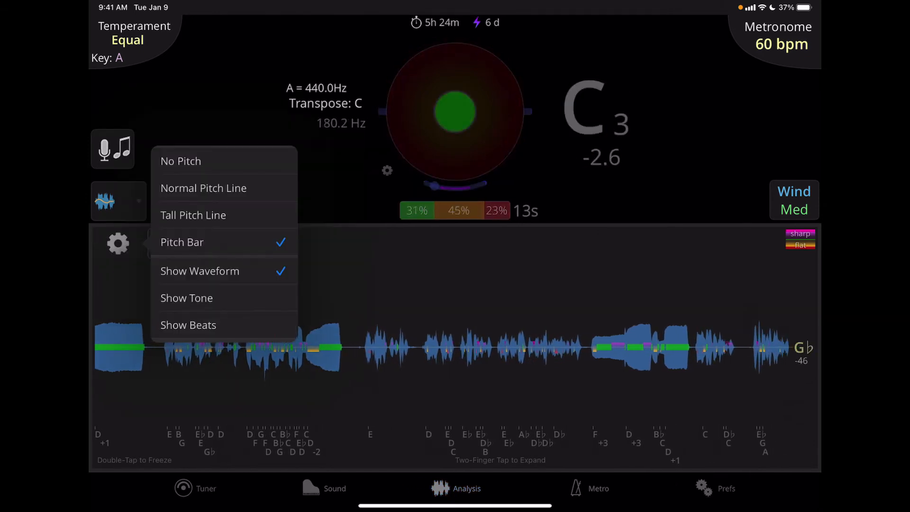
click(181, 161)
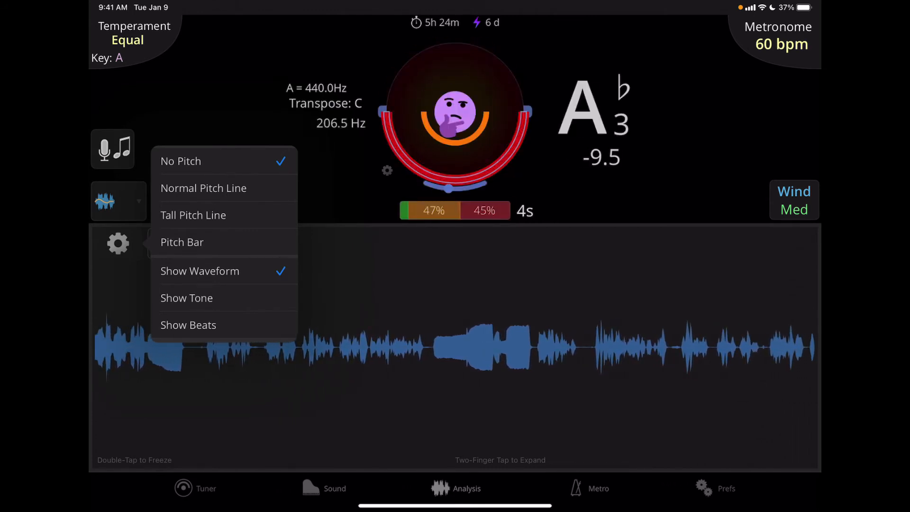
click(187, 298)
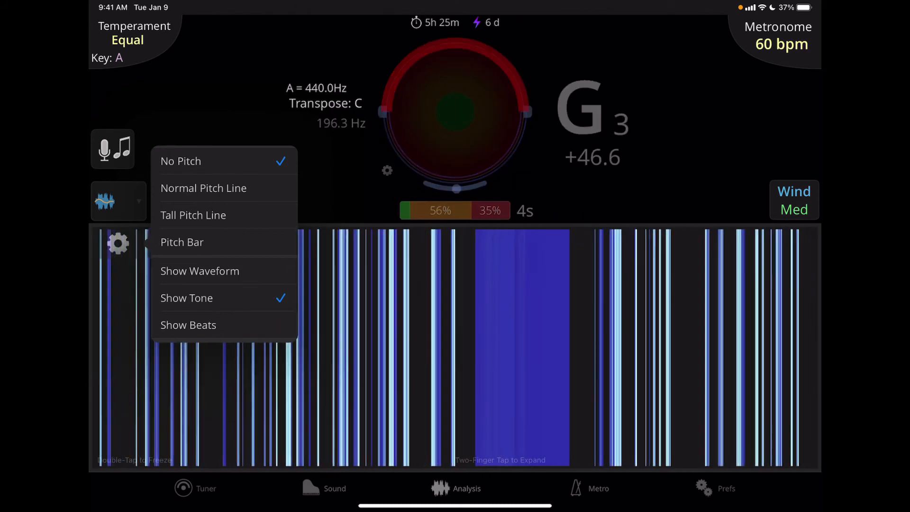
click(200, 270)
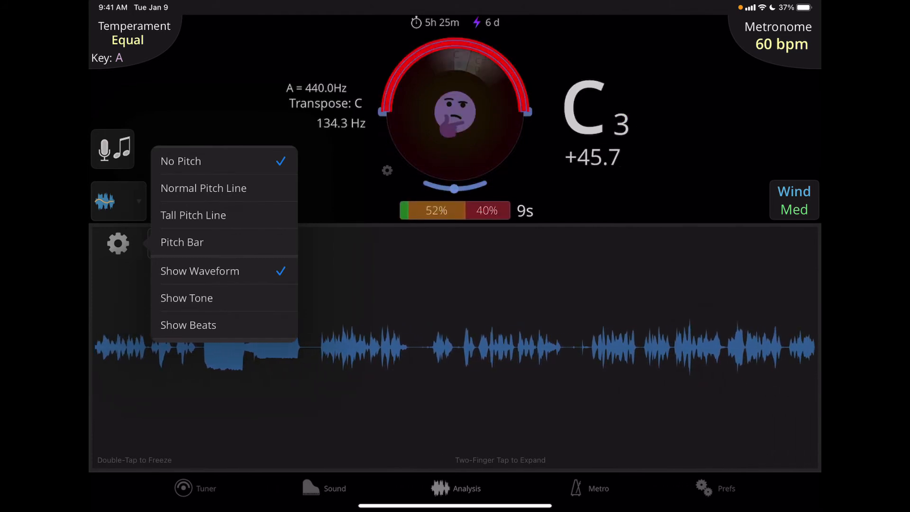
Turn on Show Beats and check the Metronome panel set to 60 bpm in 4/4
click(188, 325)
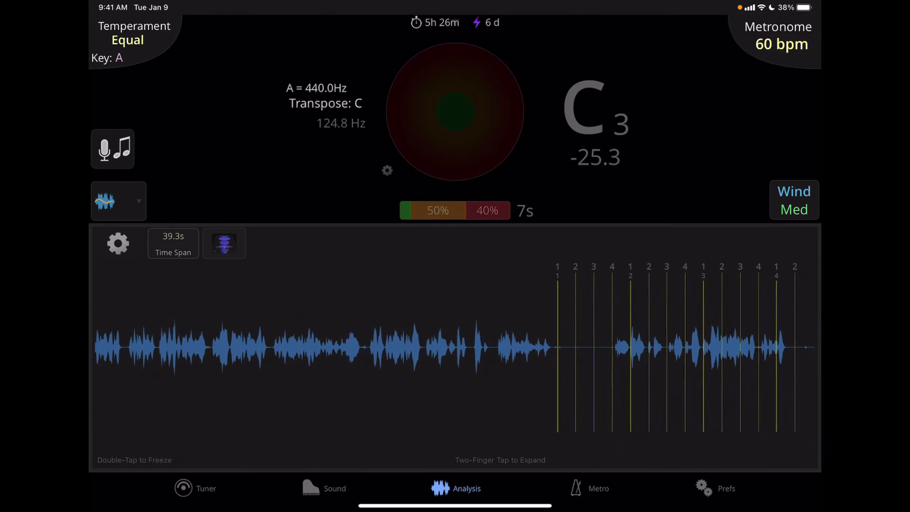
click(777, 38)
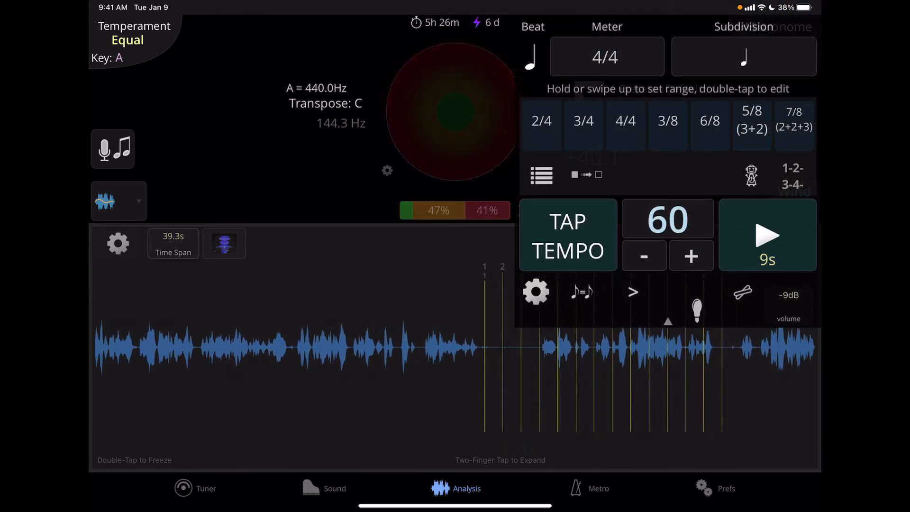
click(584, 123)
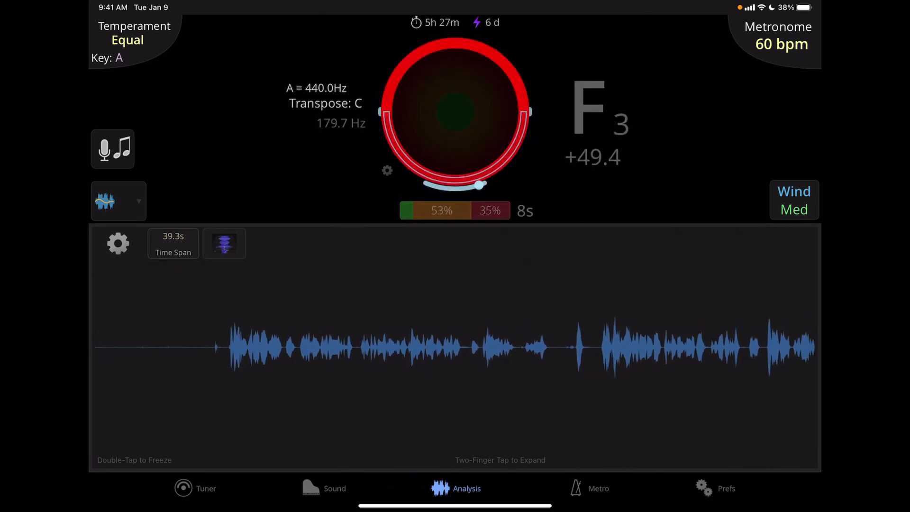
Switch the waveform analysis to the 3D crawl view receding into the distance
click(173, 243)
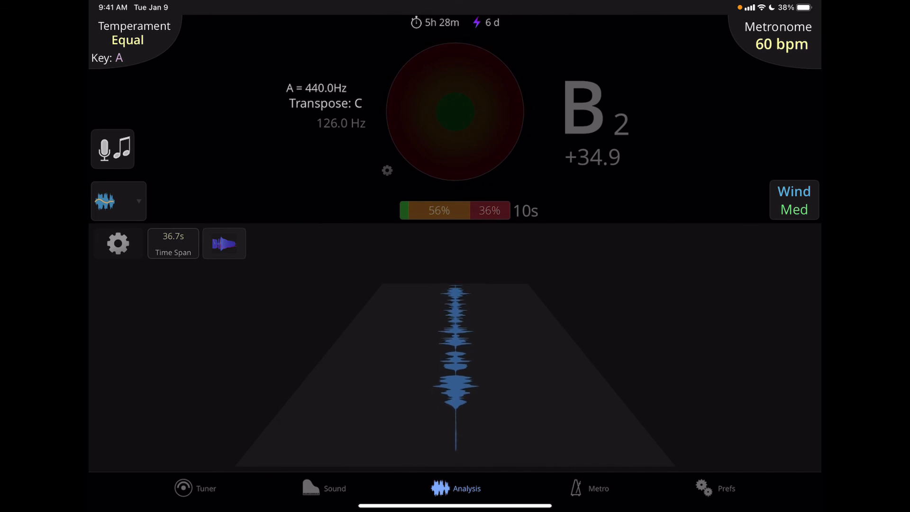
Enable the pitch line overlay, glance at the crawl view, then return to the flat graph
click(118, 244)
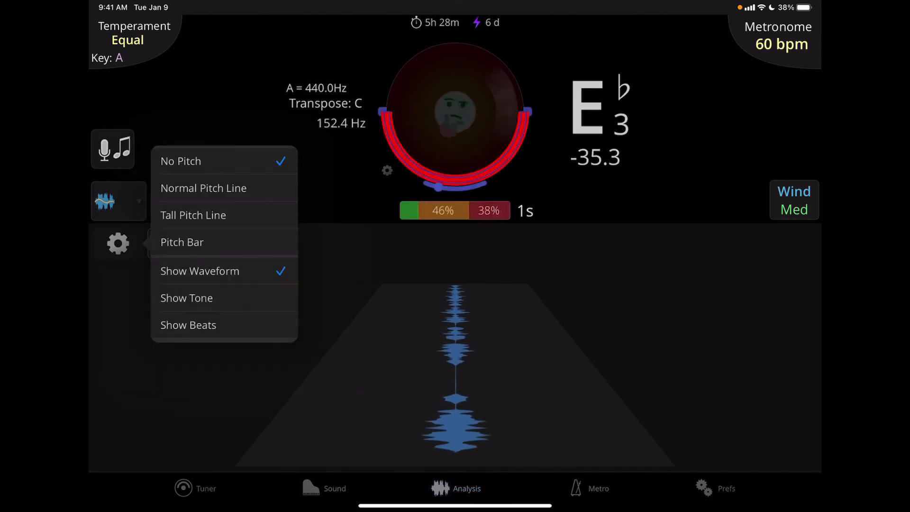
click(204, 188)
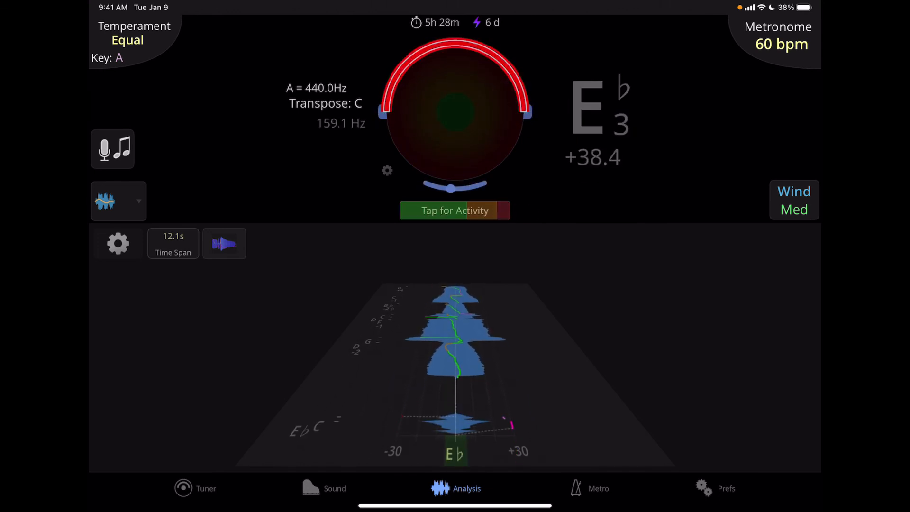
click(454, 210)
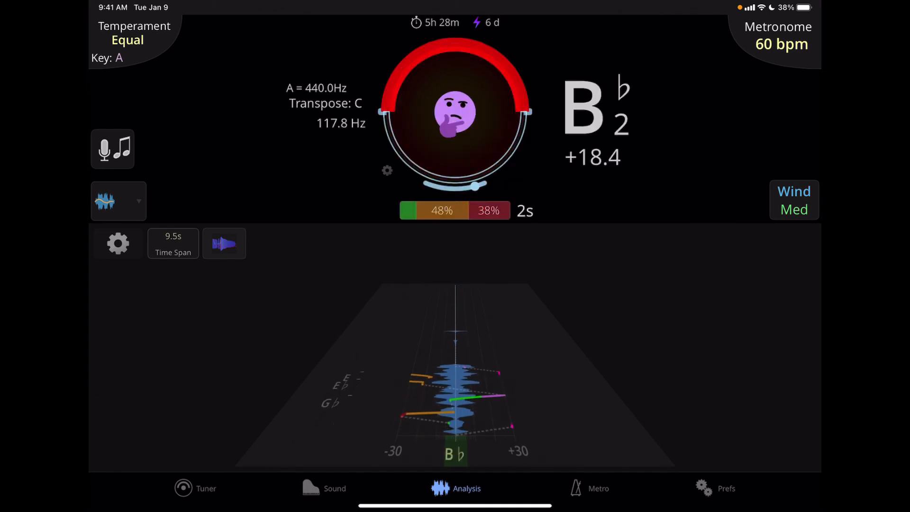
click(225, 244)
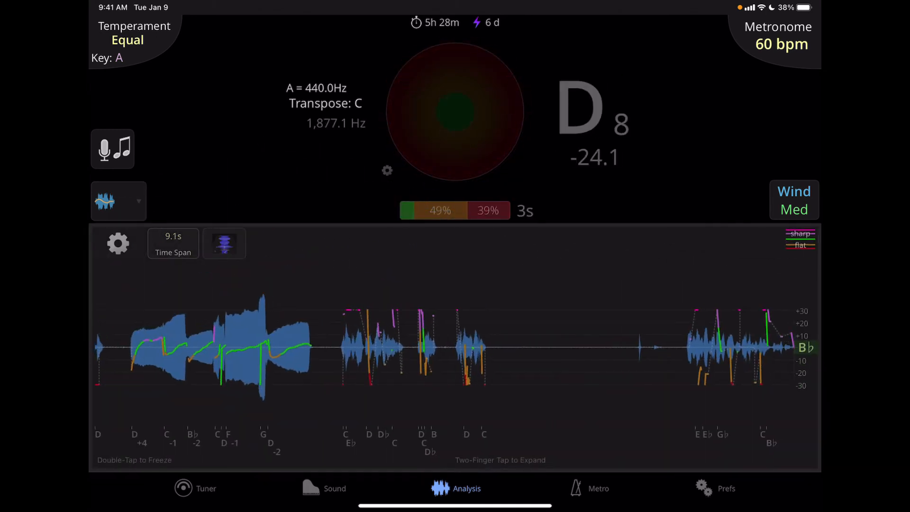